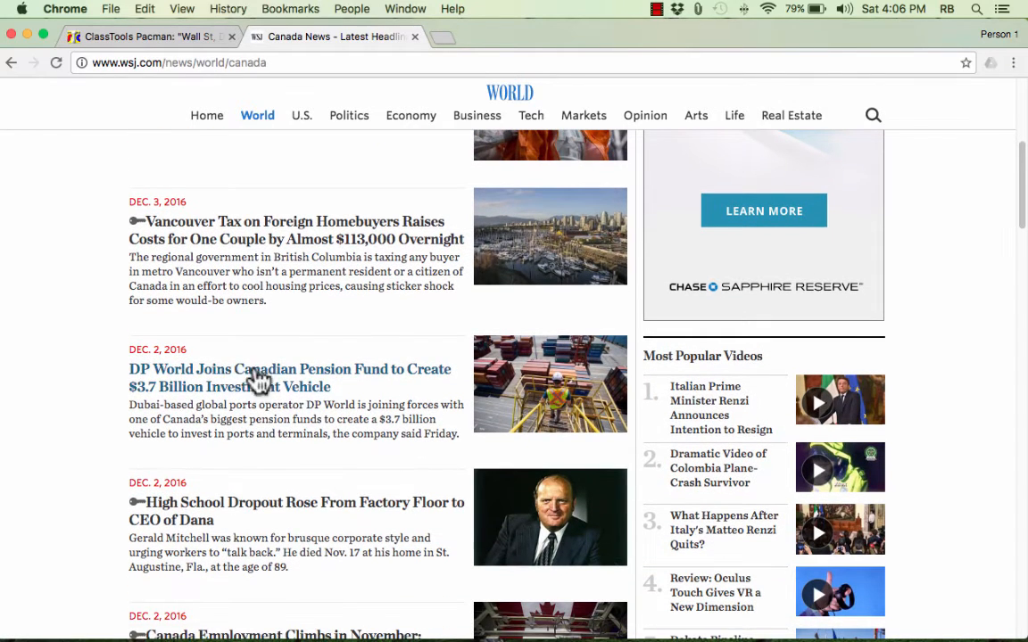
- Open the WSJ article on DP World joining a Canadian pension fund
click(289, 378)
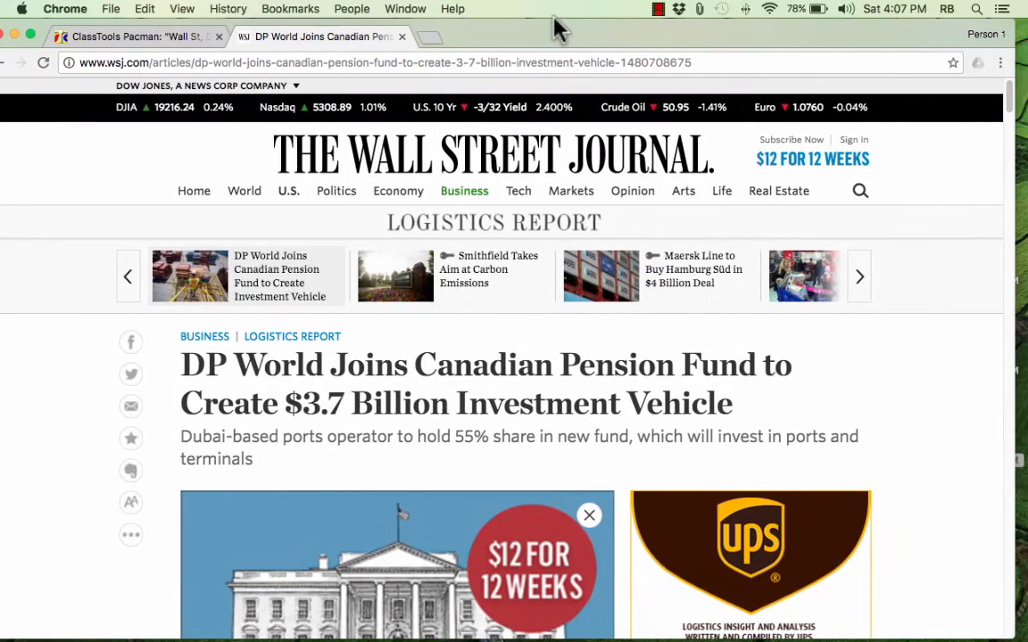
click(405, 7)
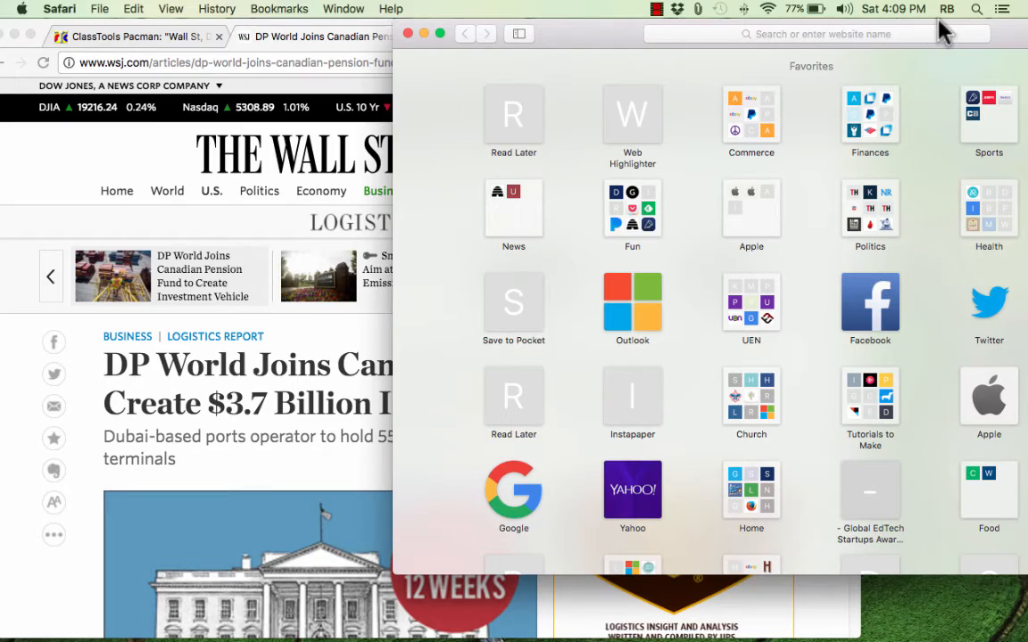
- Capture only the Safari Favorites window as a screenshot to the desktop
click(746, 38)
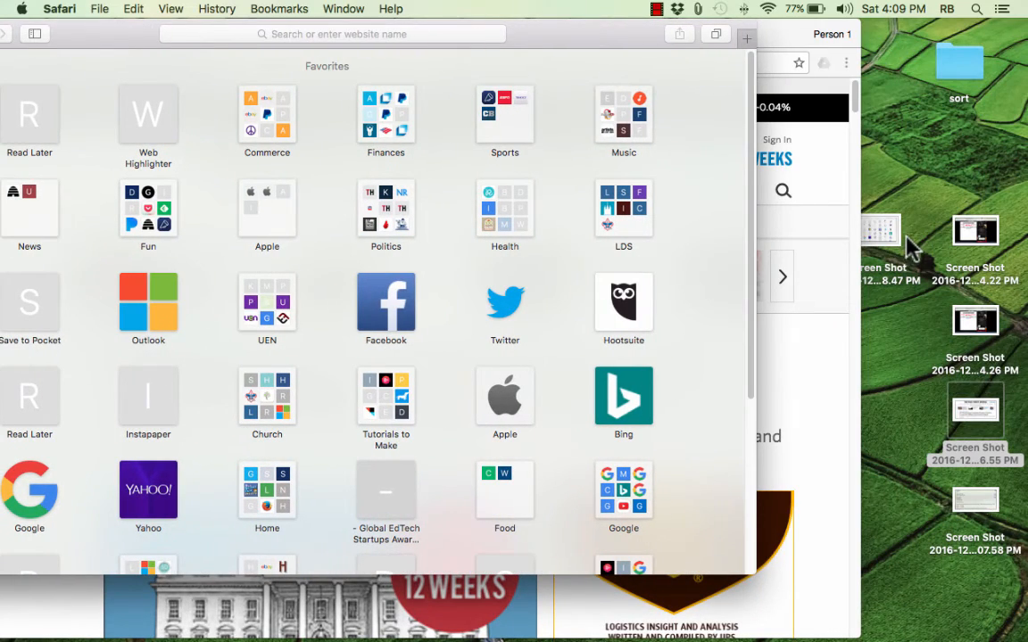